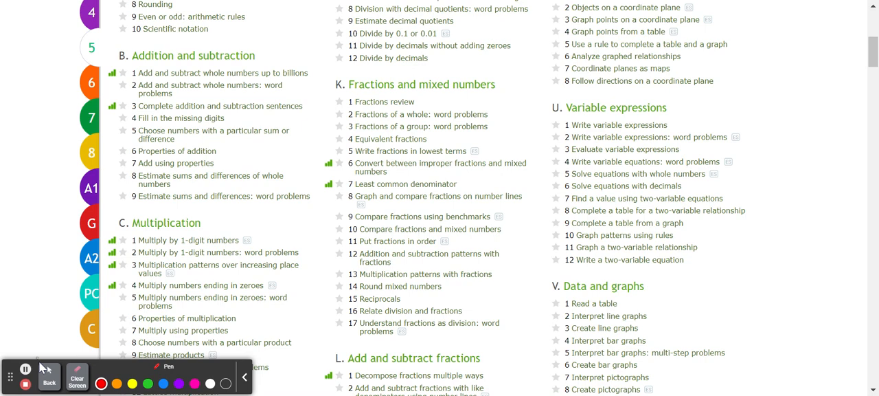
pyautogui.moveTo(48, 382)
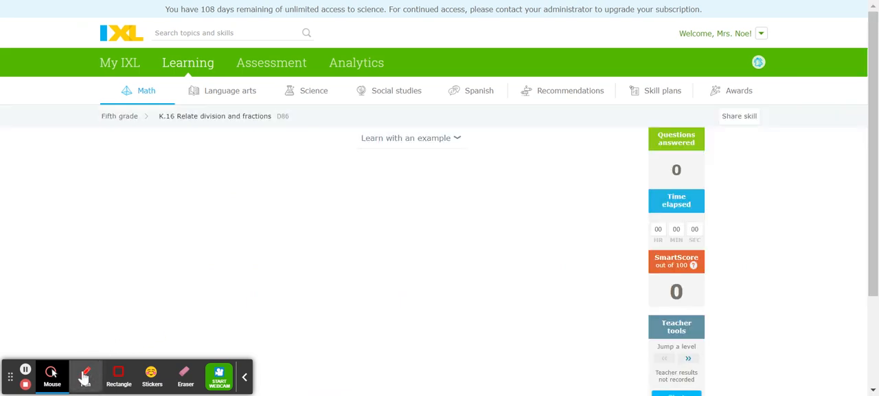
# Step: Write 2 over 8 in red pen beside the 2 ÷ 8 question as working
pyautogui.click(85, 377)
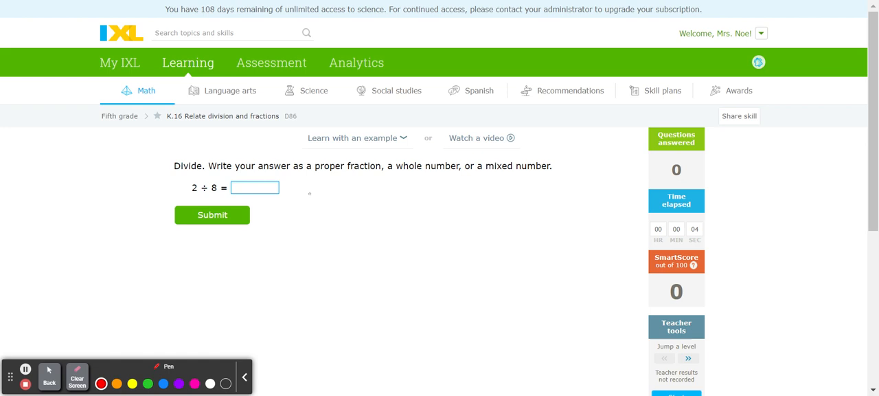
pyautogui.click(255, 187)
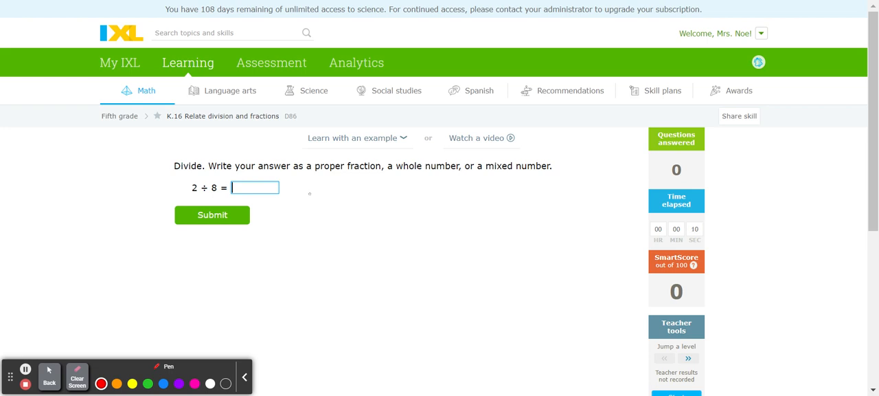
pyautogui.moveTo(411, 223)
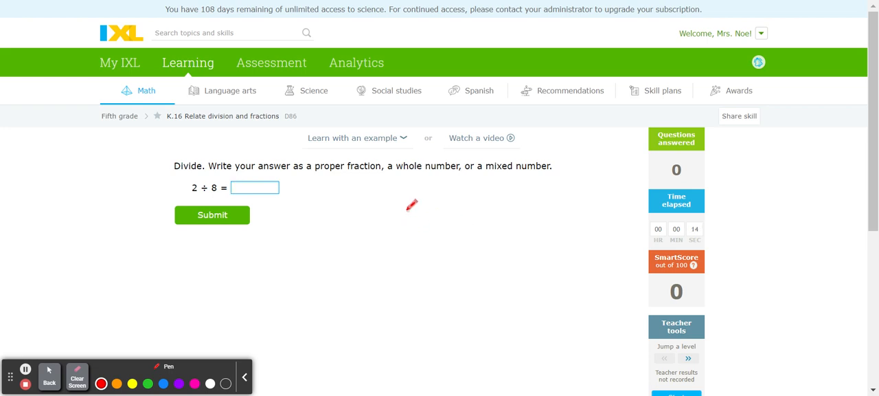
pyautogui.moveTo(412, 206); pyautogui.dragTo(432, 241)
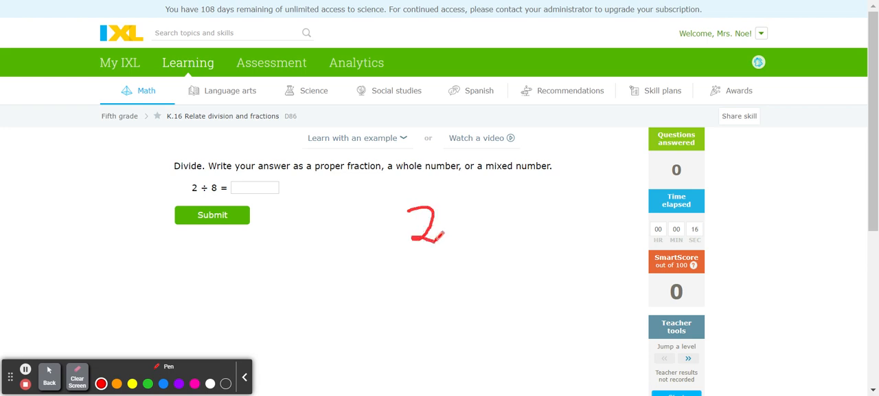
pyautogui.moveTo(440, 236); pyautogui.dragTo(433, 268)
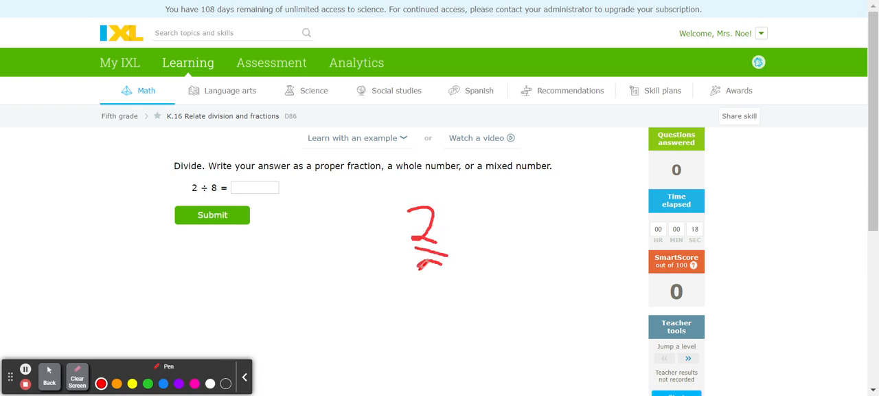
pyautogui.moveTo(426, 259); pyautogui.dragTo(437, 288)
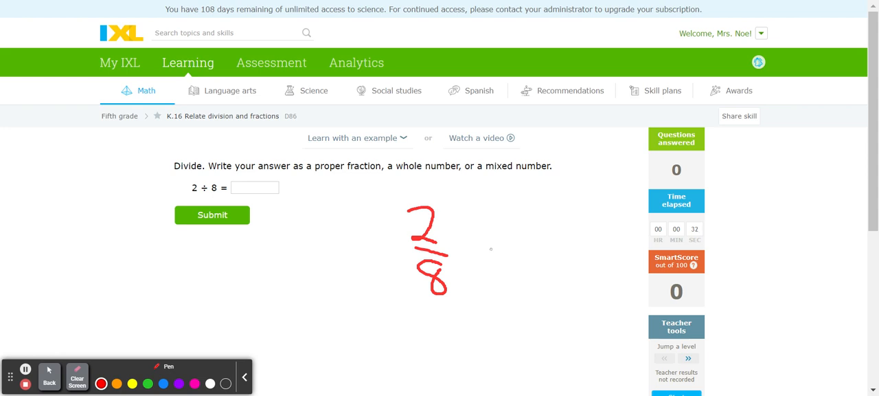
# Step: Enter 2/8 in the answer box and submit it
pyautogui.click(49, 369)
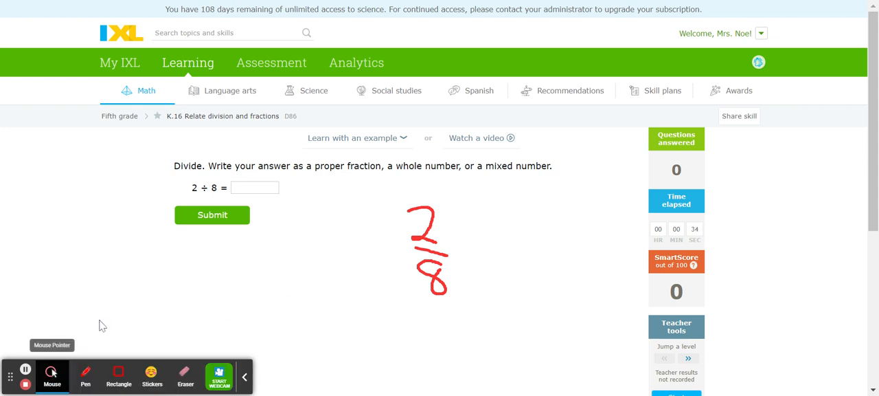
pyautogui.write('2')
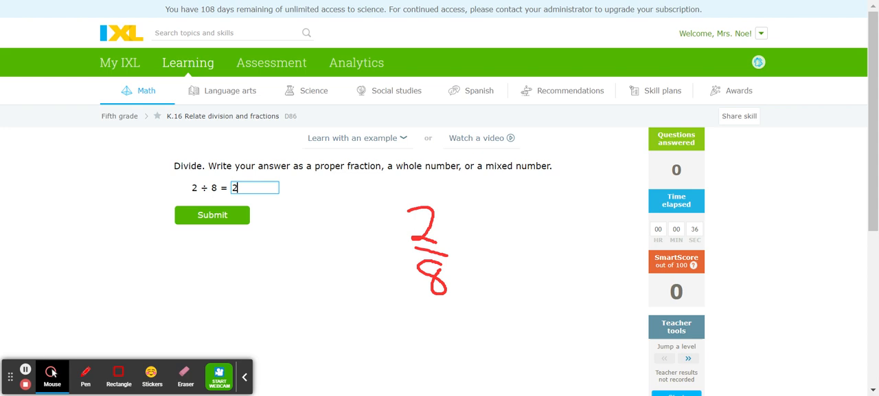
pyautogui.write('/8')
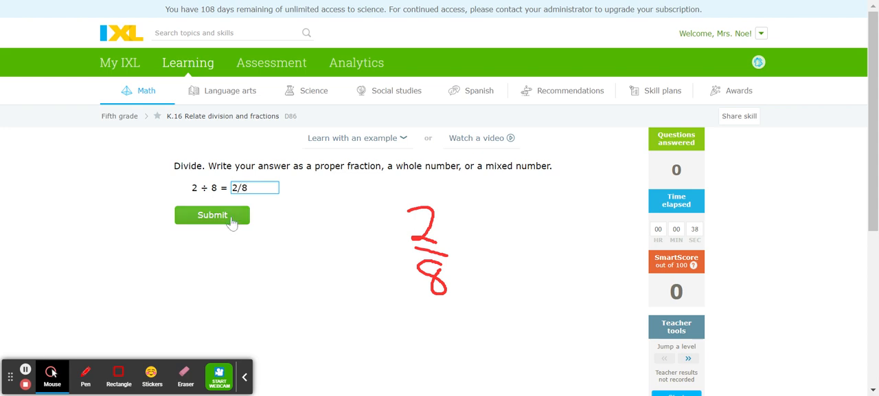
pyautogui.click(211, 214)
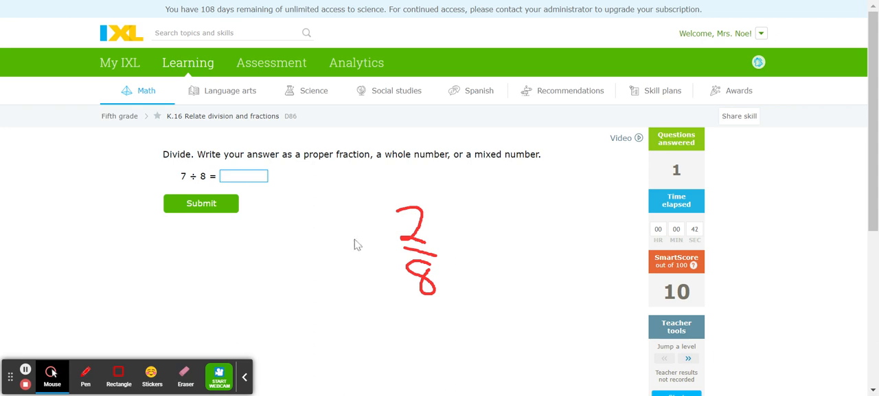
# Step: Clear the red working, answer 7 ÷ 8 as 7/8 and submit it
pyautogui.click(186, 376)
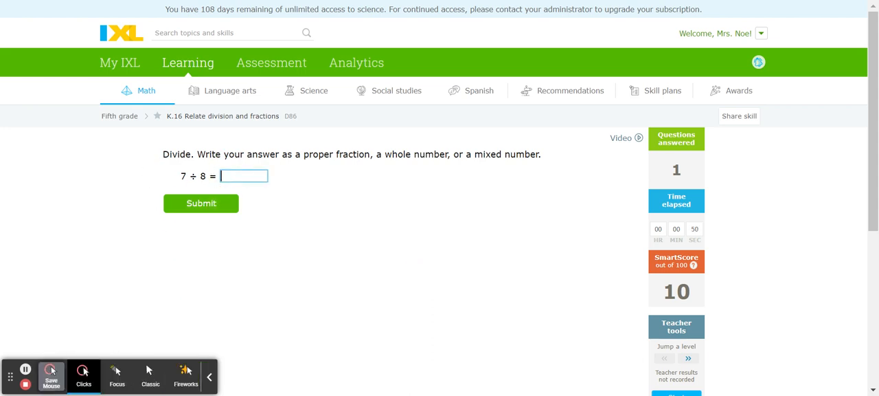
pyautogui.write('7/8')
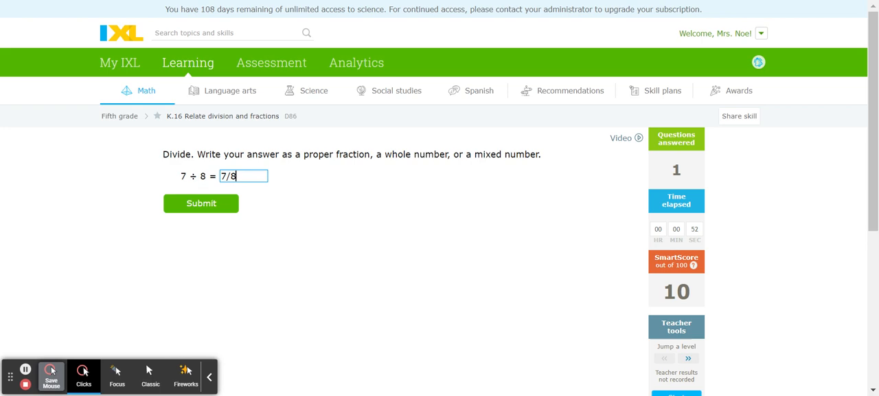
pyautogui.click(201, 203)
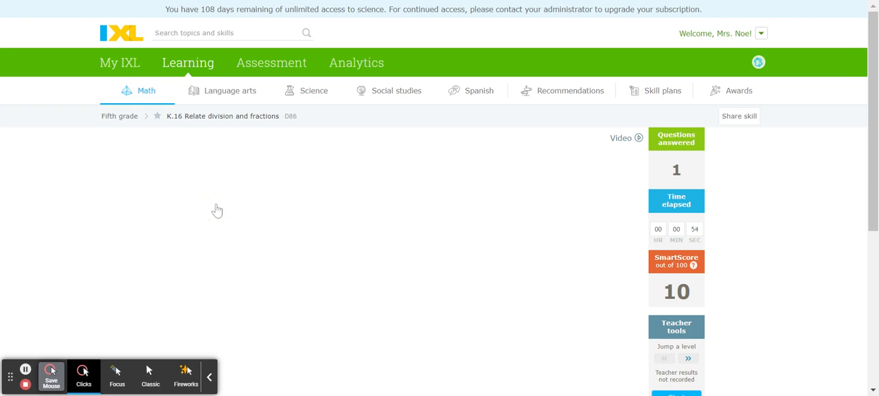
pyautogui.click(201, 203)
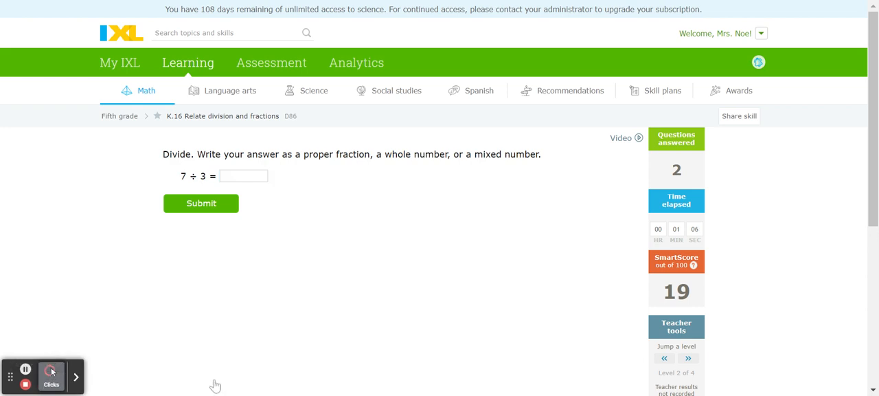
# Step: Toggle the annotation toolbar and leave it in spotlight mode over the 7 ÷ 3 question
pyautogui.click(50, 377)
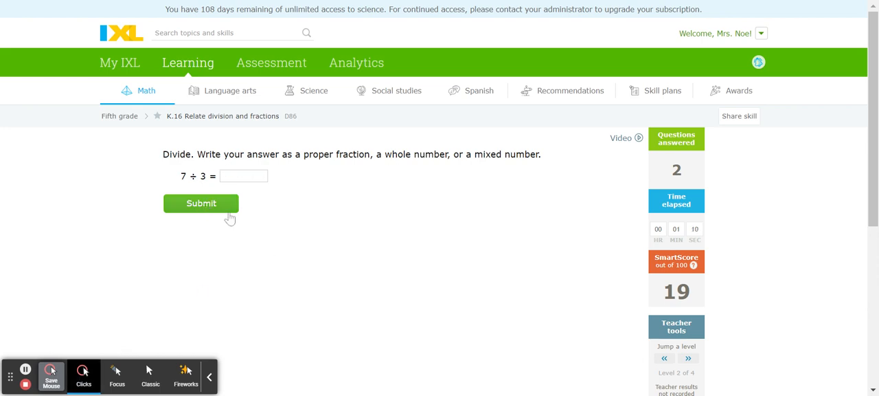
pyautogui.moveTo(134, 314)
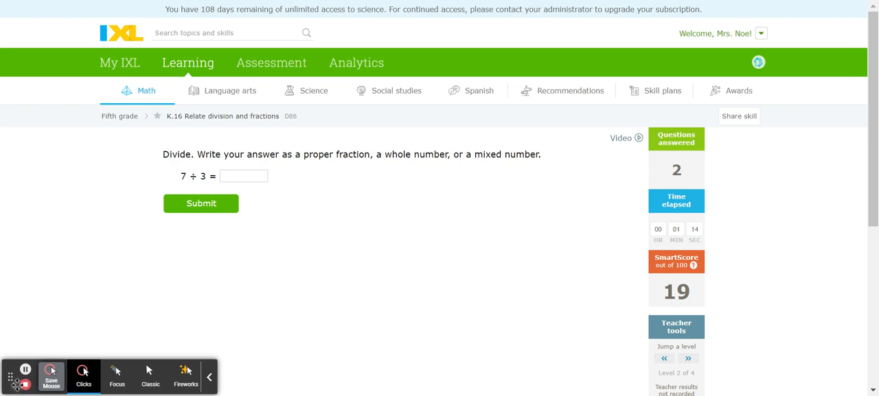
pyautogui.click(209, 376)
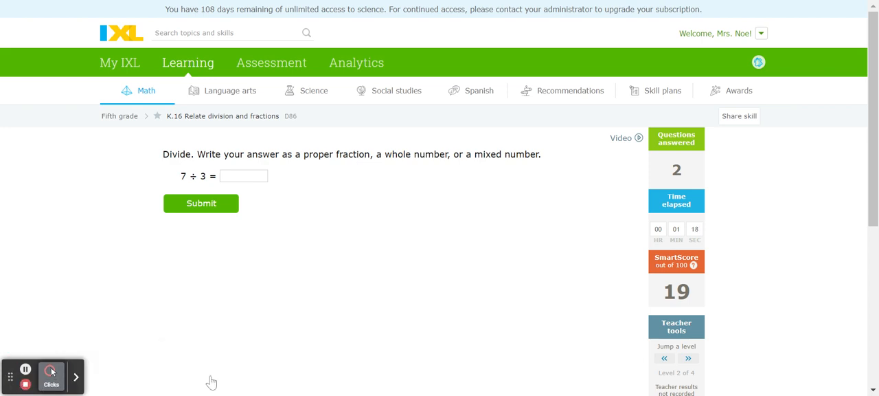
pyautogui.click(75, 376)
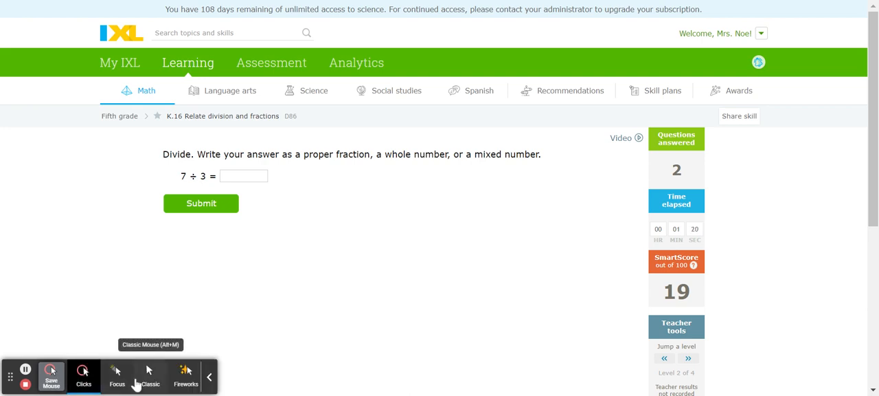
pyautogui.click(117, 376)
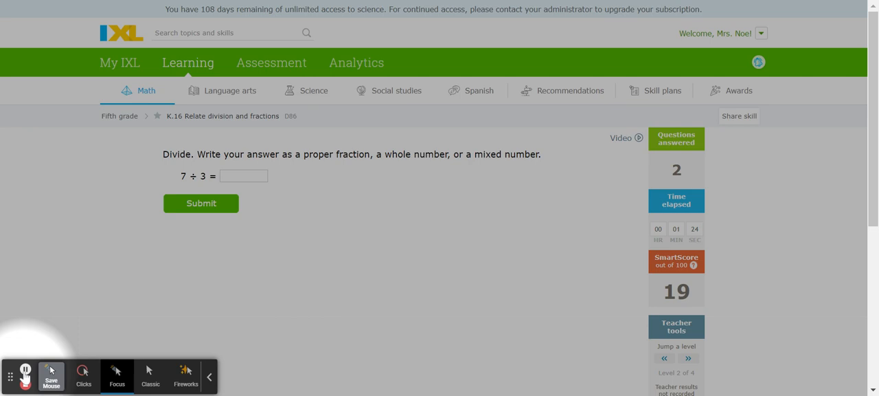
pyautogui.moveTo(186, 374)
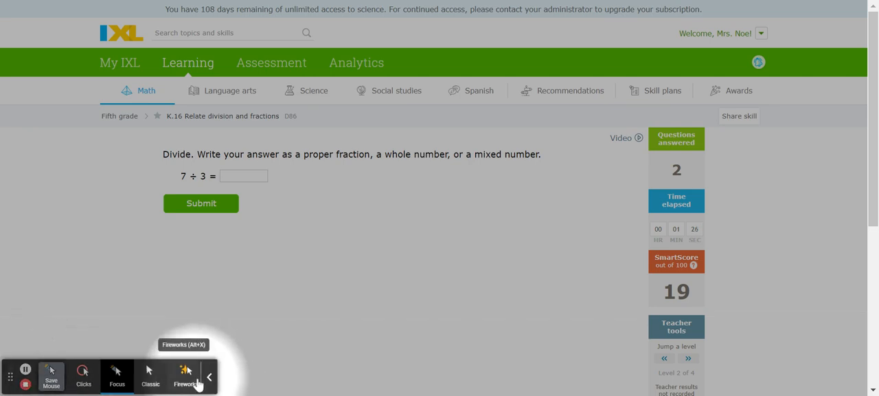
pyautogui.moveTo(82, 376)
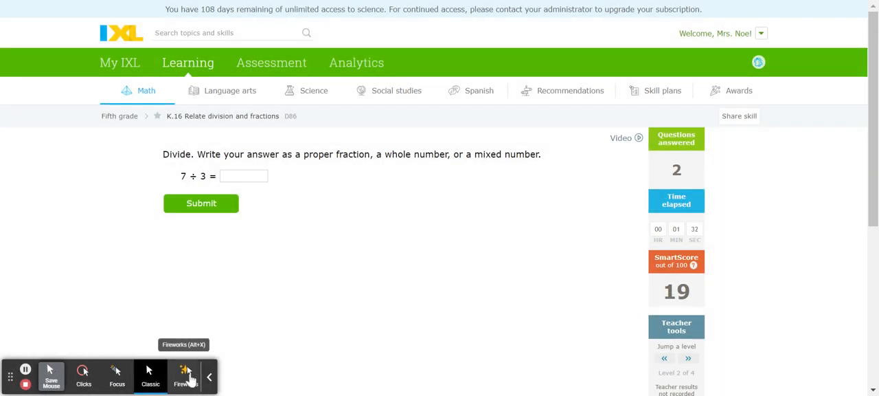
pyautogui.moveTo(51, 376)
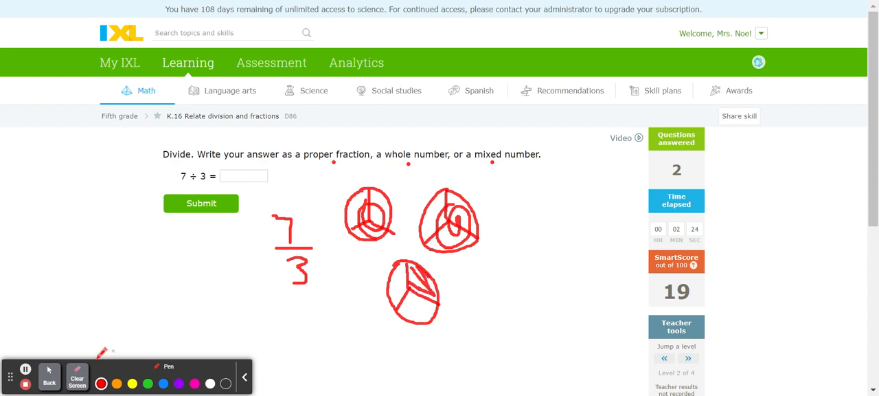
# Step: Enter 2 1/3 as the answer to 7 ÷ 3 and submit it
pyautogui.click(52, 372)
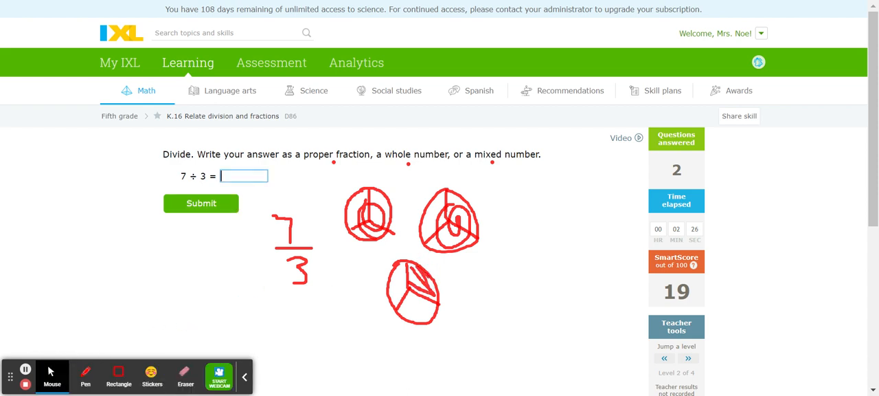
pyautogui.write('2')
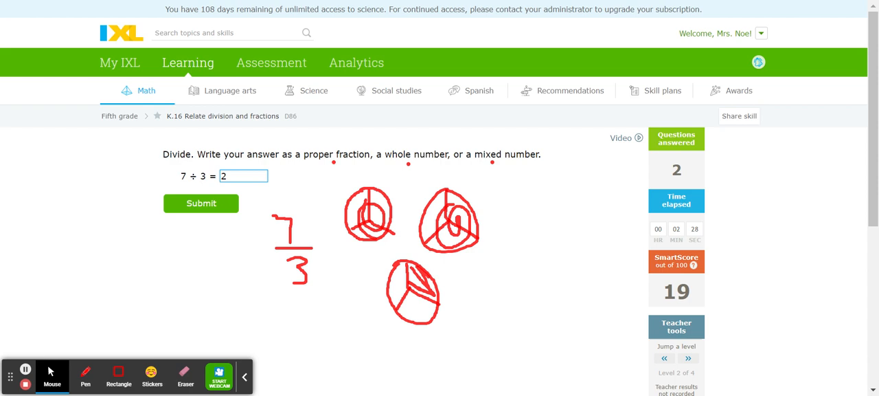
pyautogui.write('1/3')
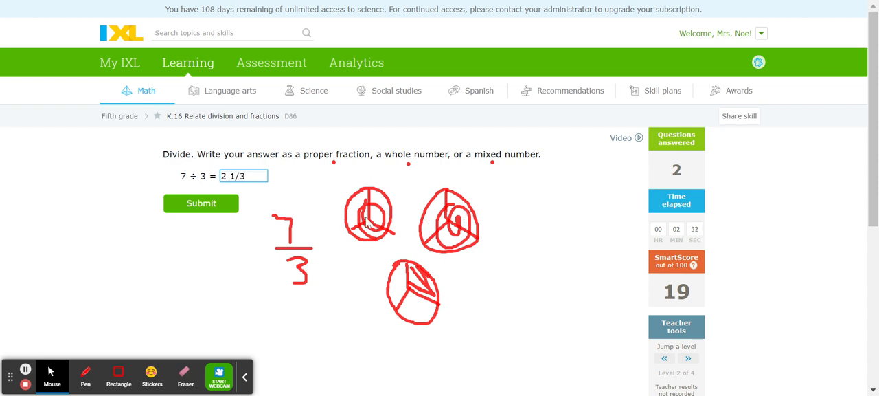
pyautogui.click(201, 203)
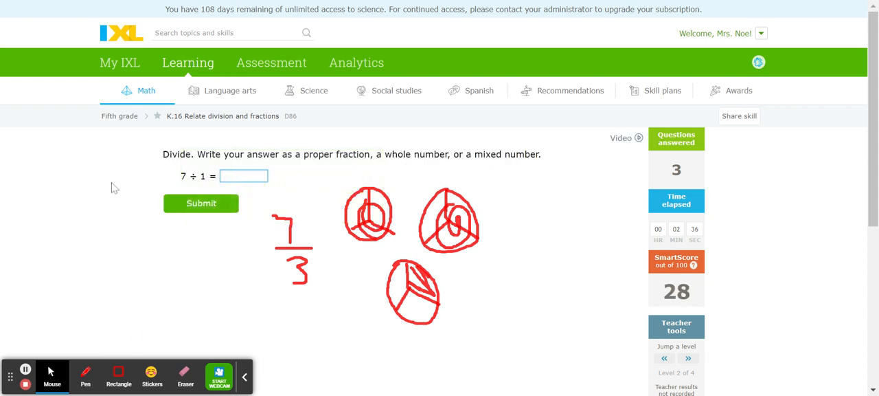
pyautogui.moveTo(118, 115)
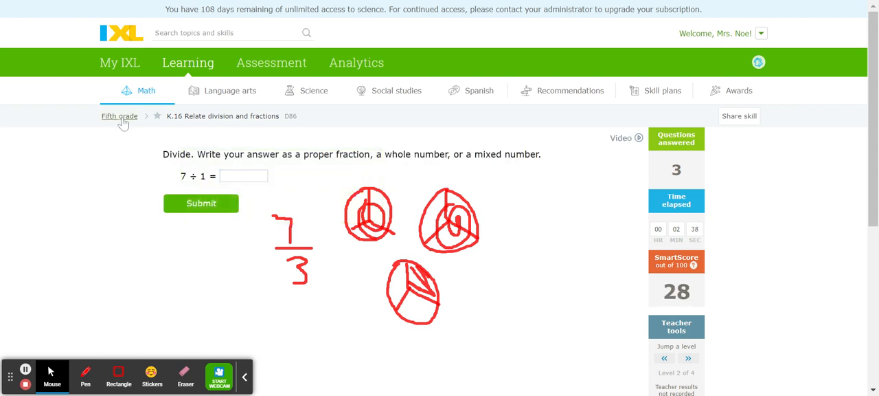
# Step: Go to the fifth-grade skill list and scroll down toward skill K.17
pyautogui.click(118, 115)
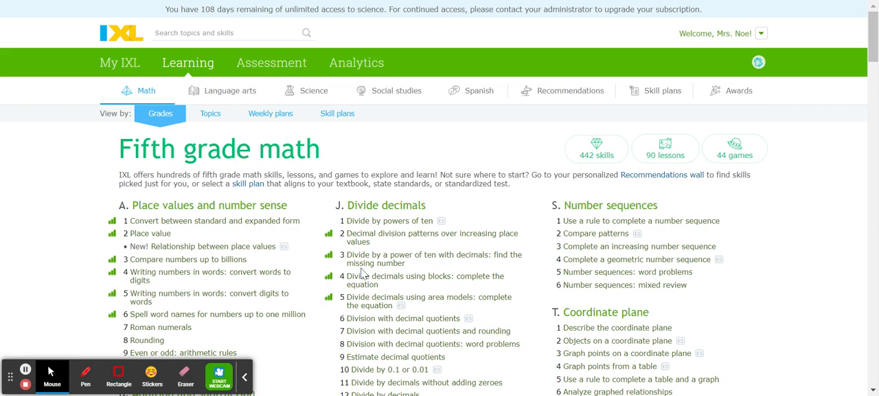
pyautogui.scroll(-3)
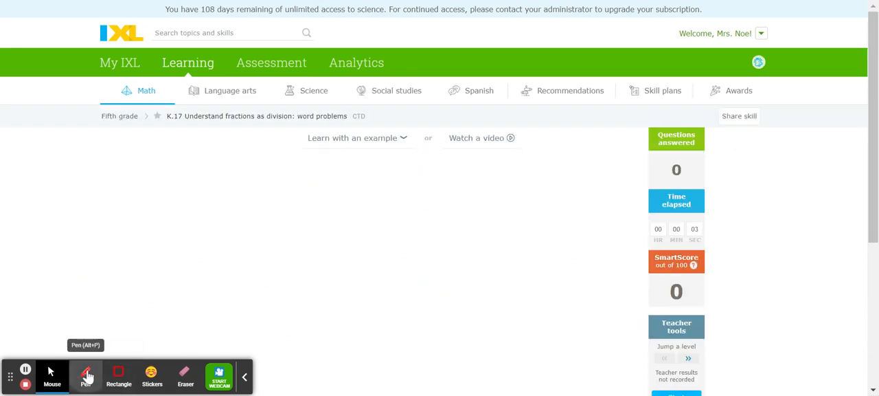
# Step: Switch to the red pen to mark up the soup kitchen word problem
pyautogui.click(85, 374)
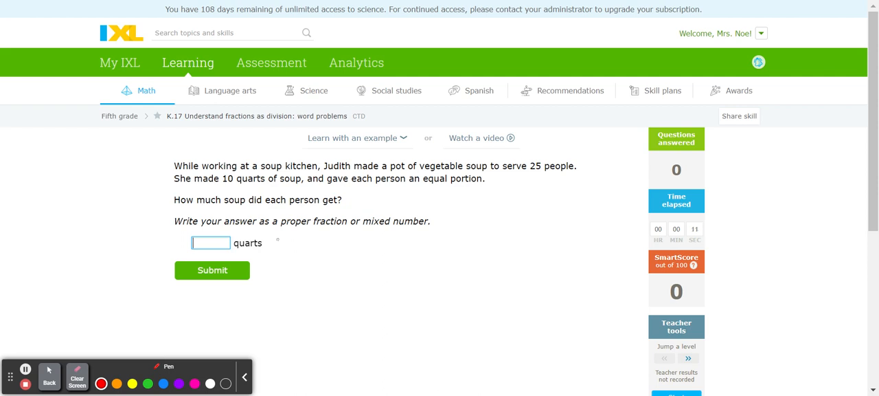
pyautogui.moveTo(26, 368)
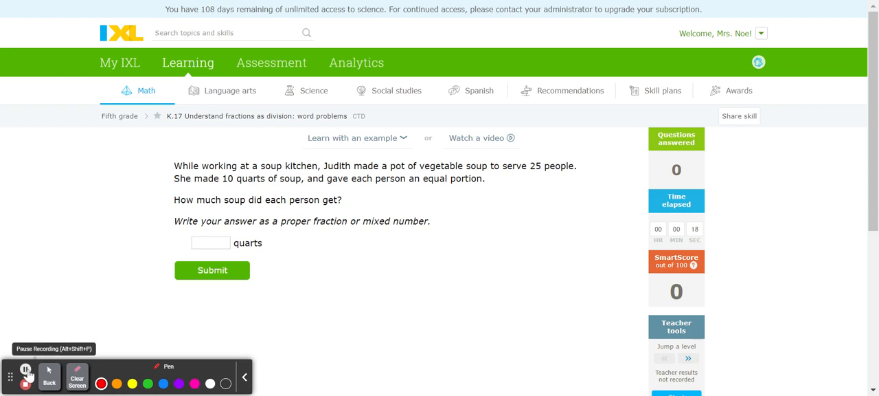
pyautogui.moveTo(295, 319)
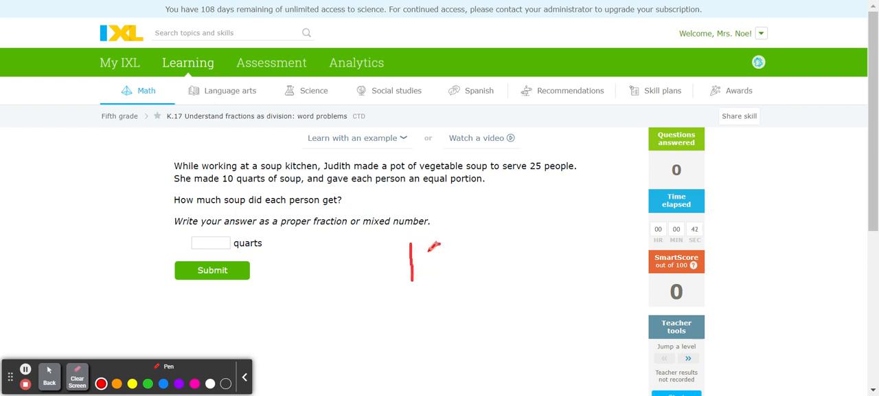
# Step: Write 10 over 25 in red beside the soup question as working
pyautogui.moveTo(447, 245); pyautogui.dragTo(426, 281)
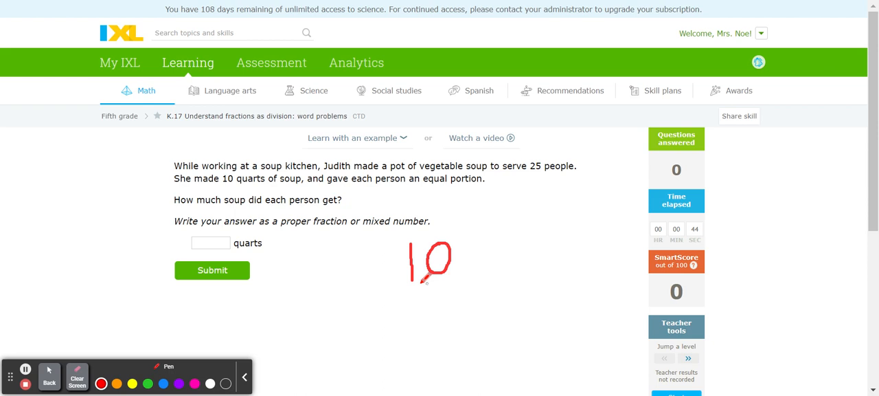
pyautogui.moveTo(406, 281); pyautogui.dragTo(454, 283)
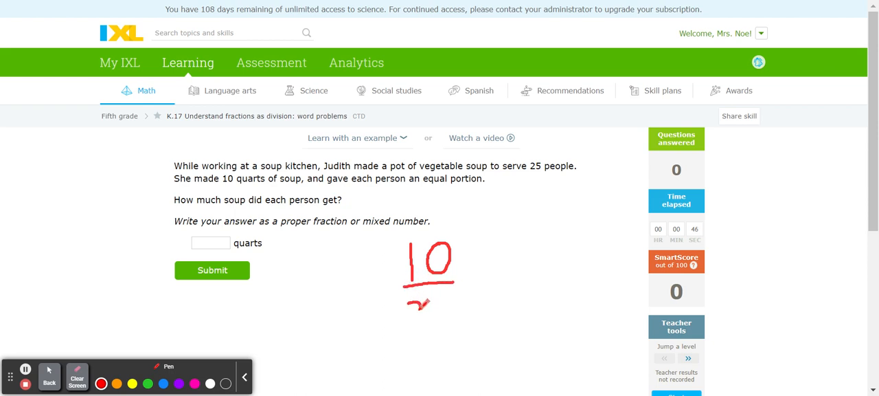
pyautogui.moveTo(412, 303); pyautogui.dragTo(439, 322)
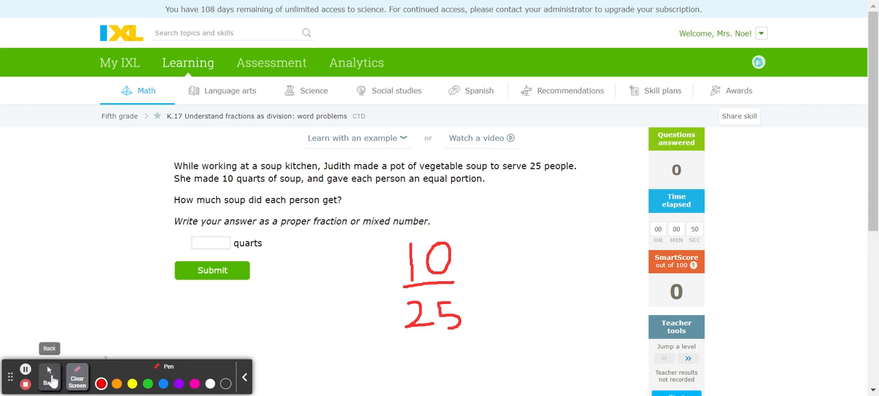
# Step: Enter 10/25 quarts in the answer box and submit it
pyautogui.click(49, 371)
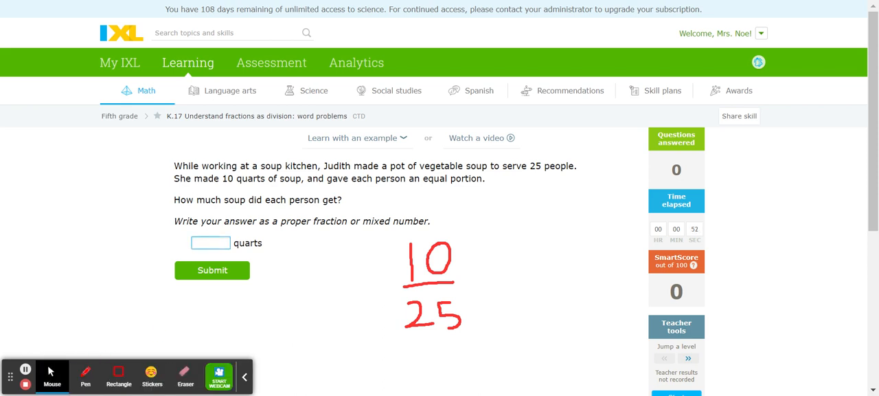
pyautogui.write('10/25')
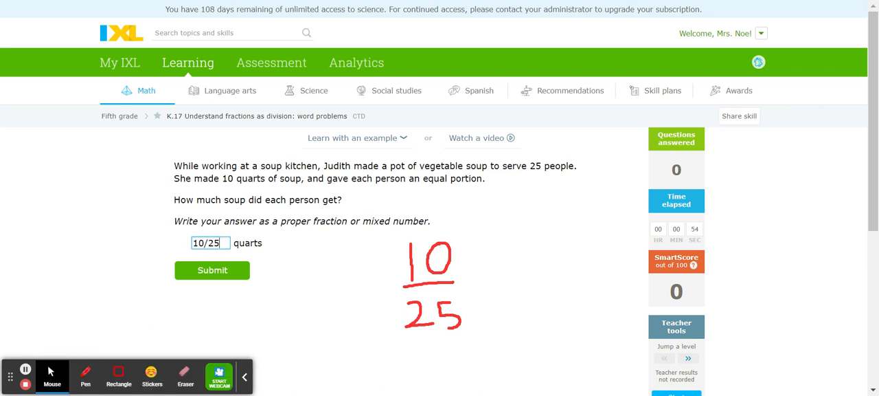
pyautogui.click(212, 269)
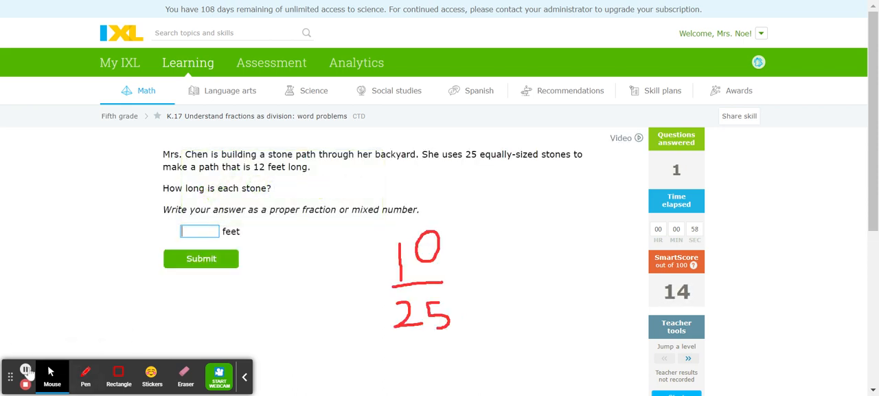
pyautogui.moveTo(24, 377)
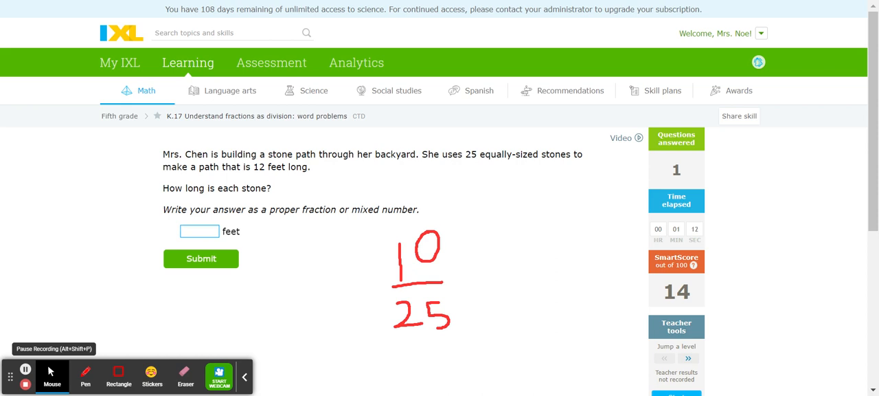
# Step: Enter 12/25 feet as the answer to the stone path question
pyautogui.click(199, 231)
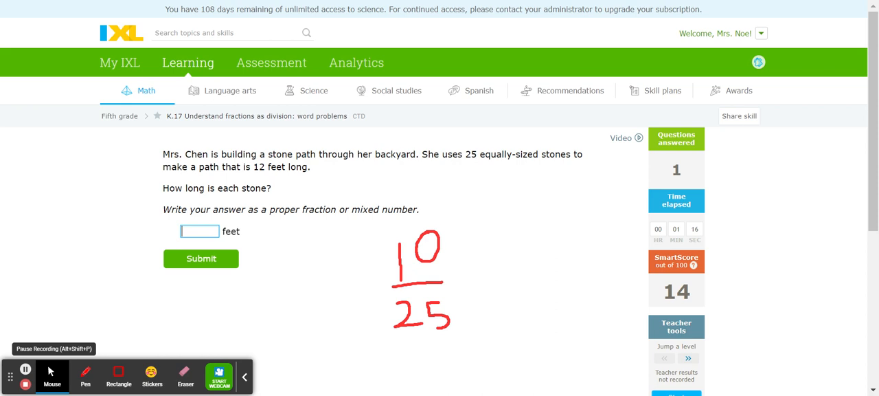
pyautogui.write('12/25')
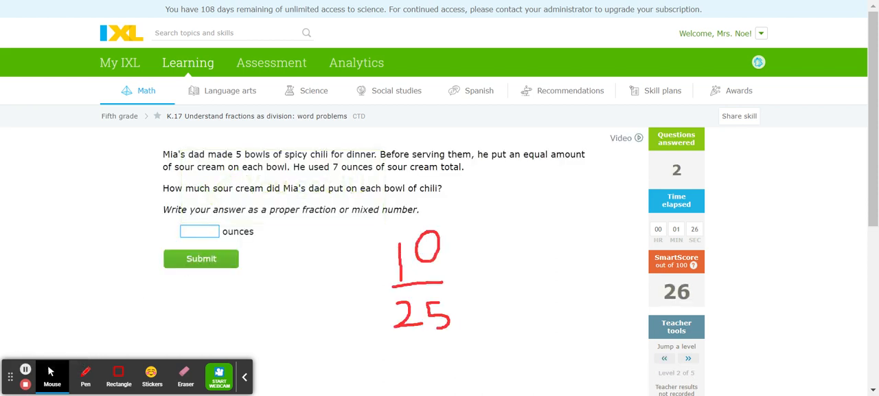
pyautogui.moveTo(299, 321)
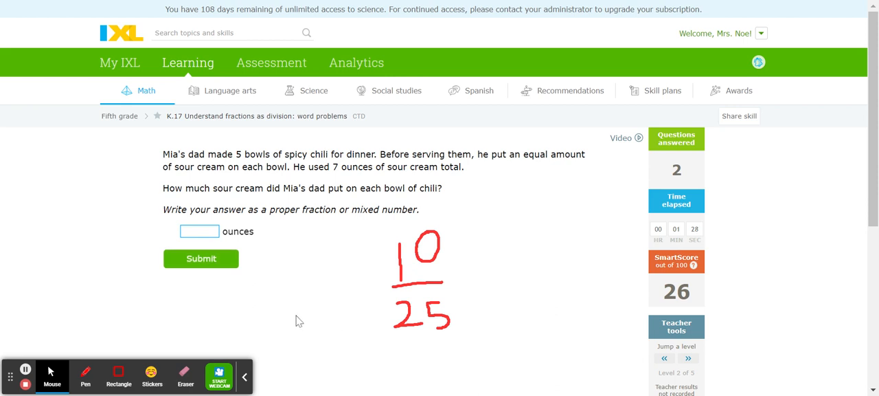